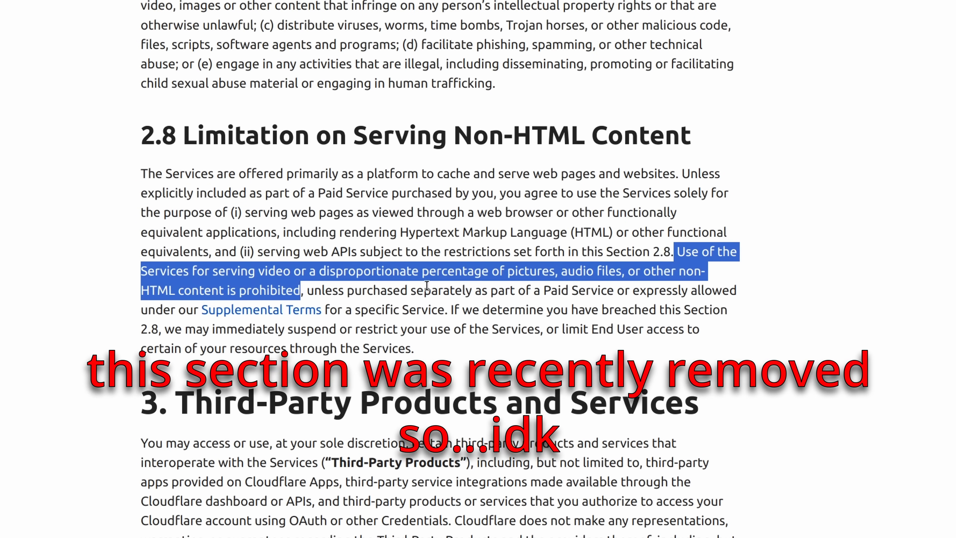
mouse_move(598, 278)
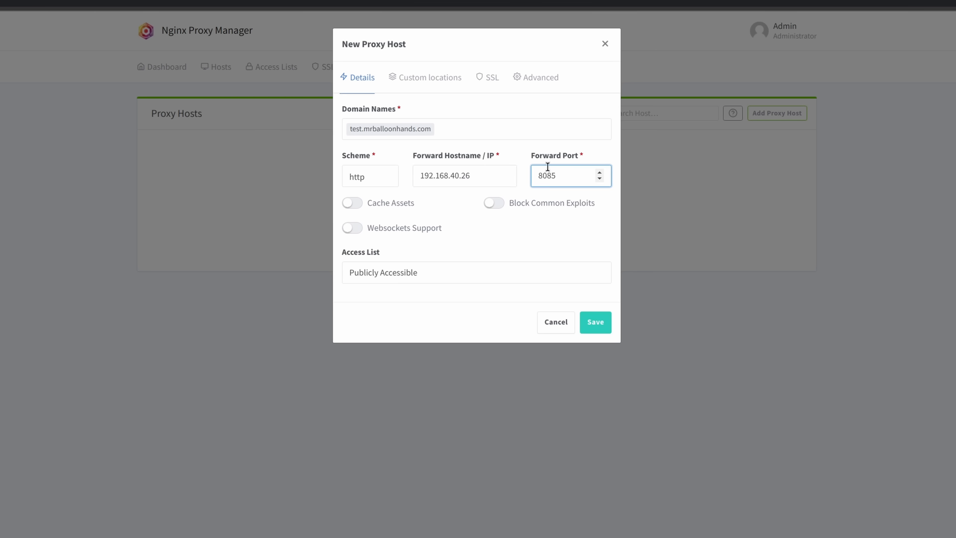
- Begin a new proxy host for test.mrballoonhands.com forwarding http to 192.168.40.26:8085
click(491, 77)
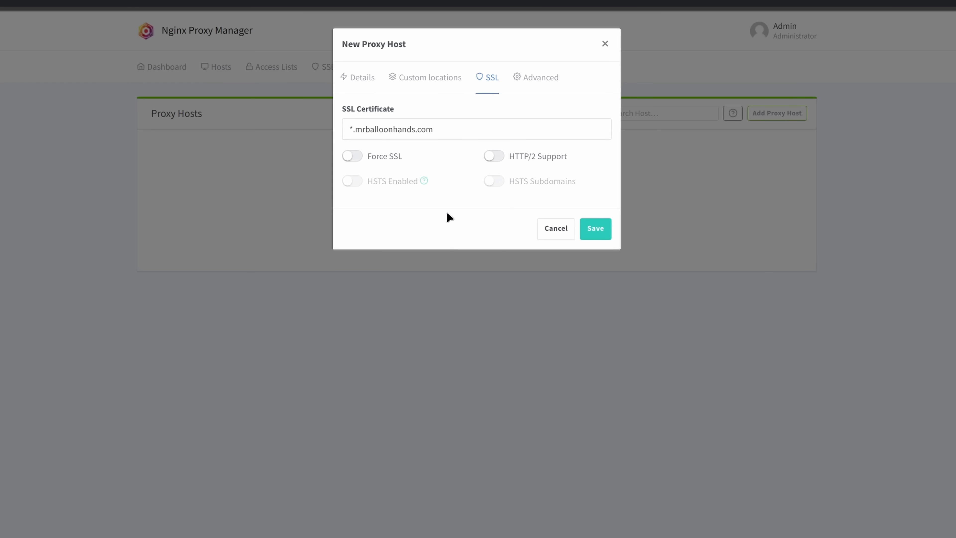
- Enable Force SSL for the proxy host using the *.mrballoonhands.com wildcard certificate
click(352, 156)
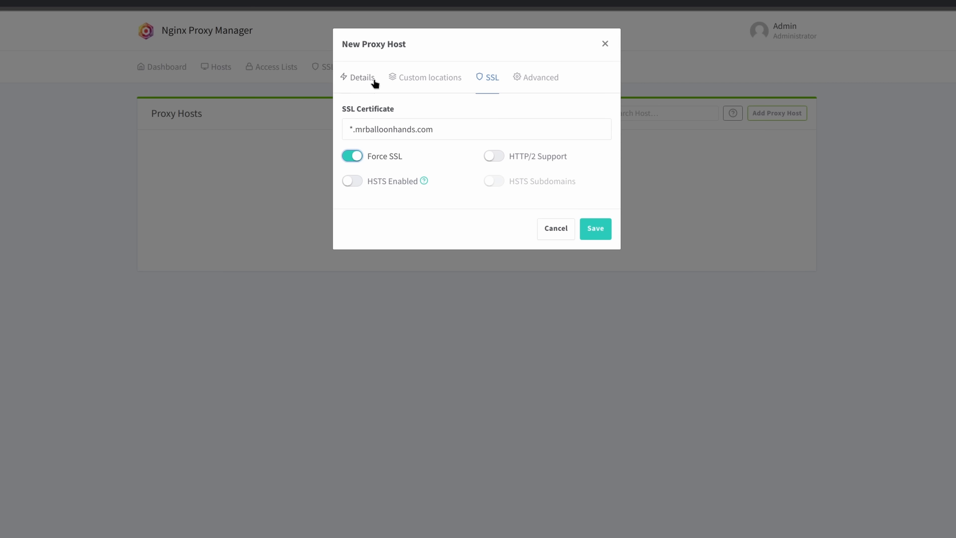